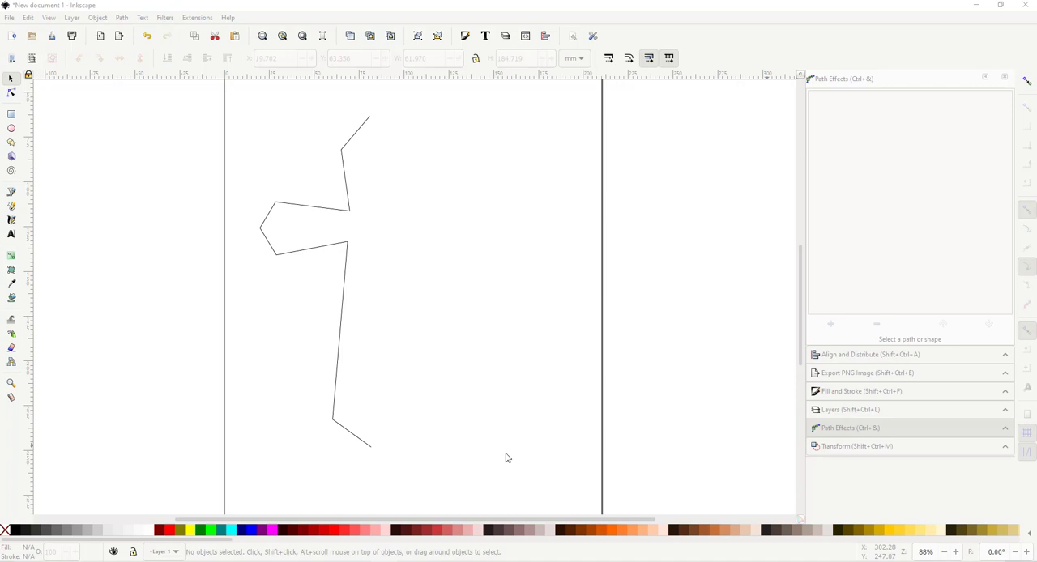
mouse_move(505, 468)
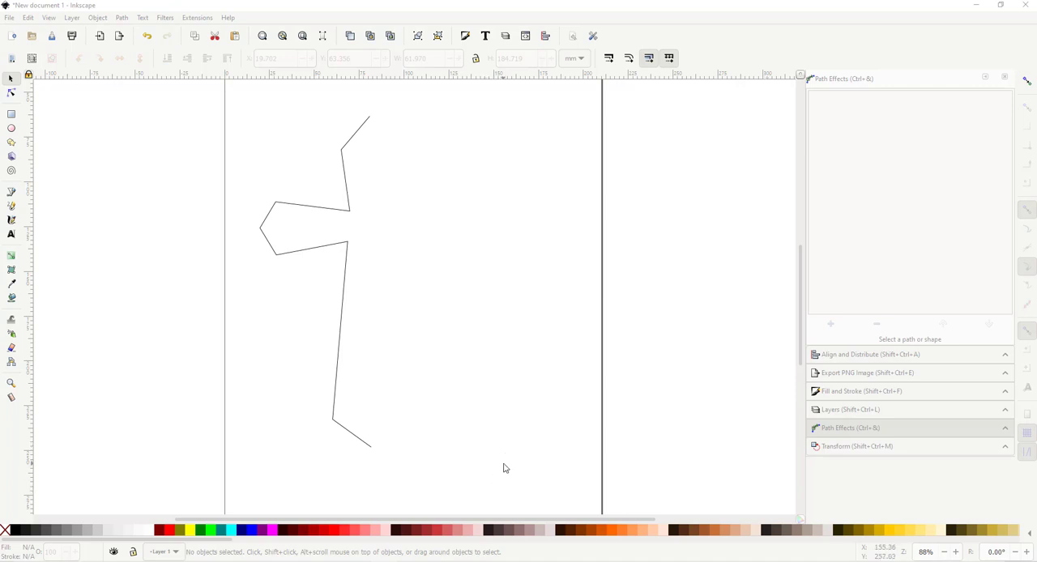
mouse_move(456, 431)
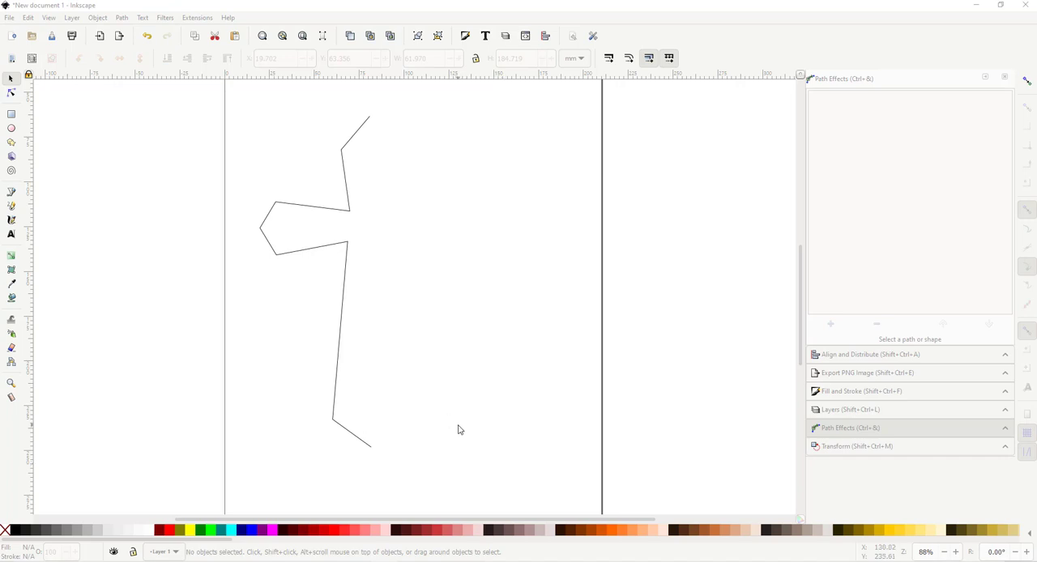
mouse_move(476, 319)
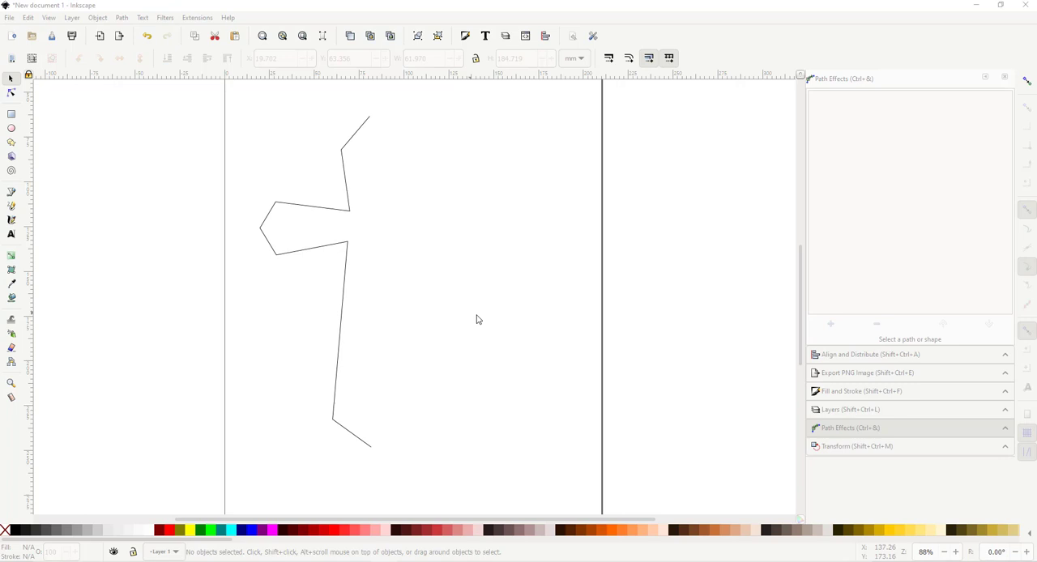
mouse_move(203, 444)
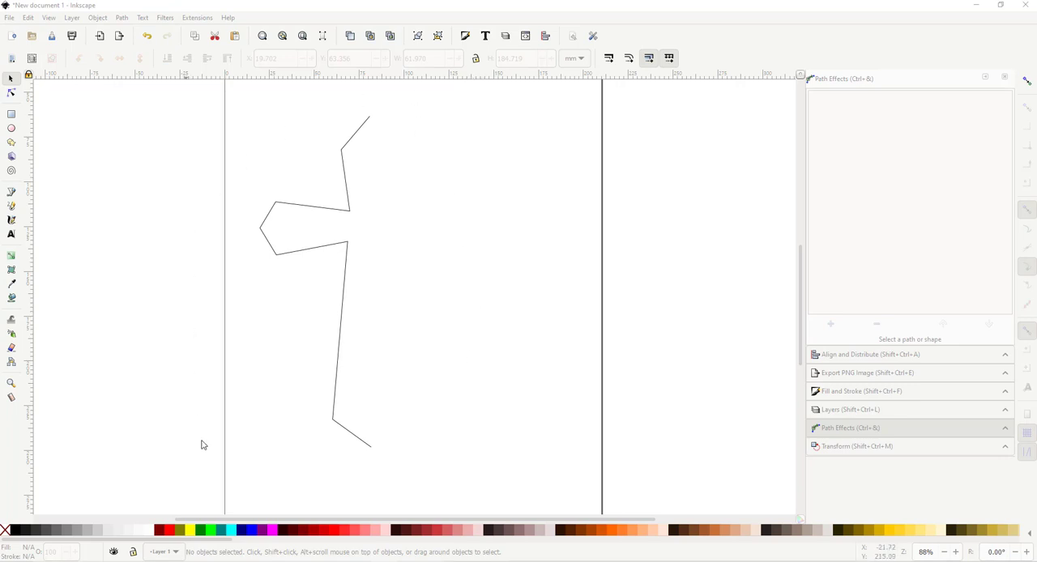
mouse_move(453, 389)
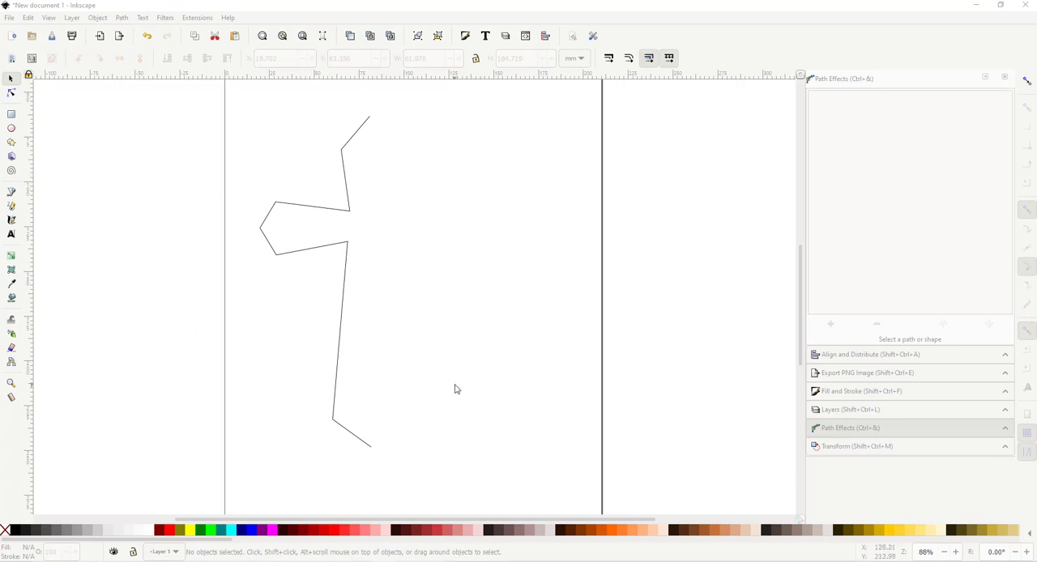
mouse_move(421, 328)
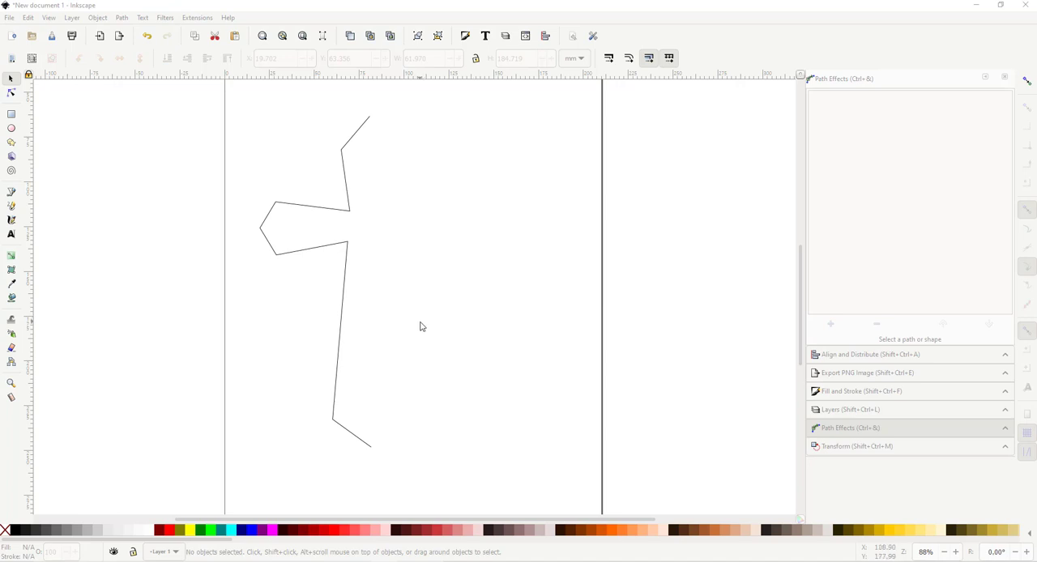
mouse_move(305, 246)
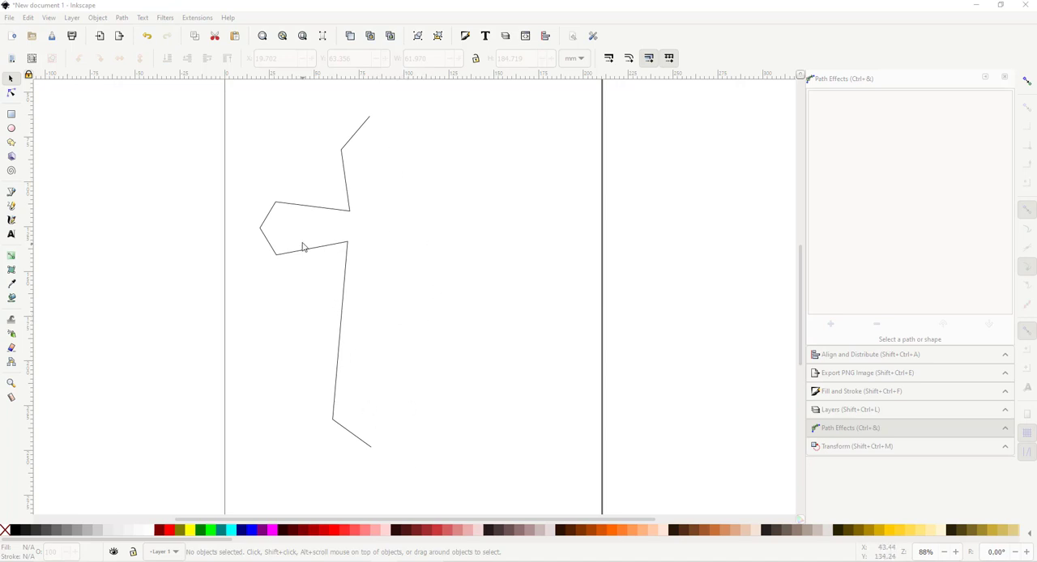
mouse_move(373, 141)
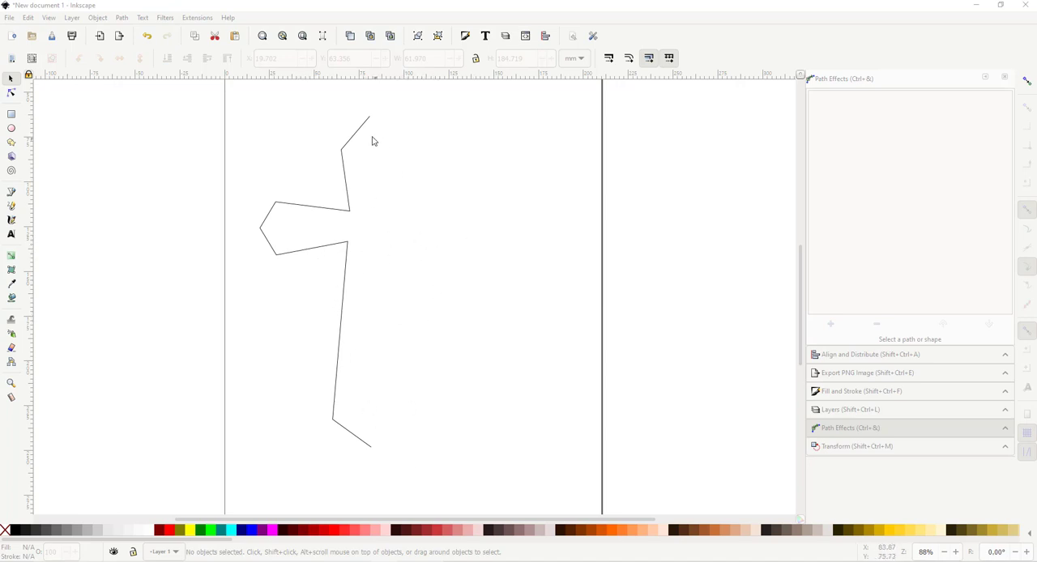
mouse_move(284, 272)
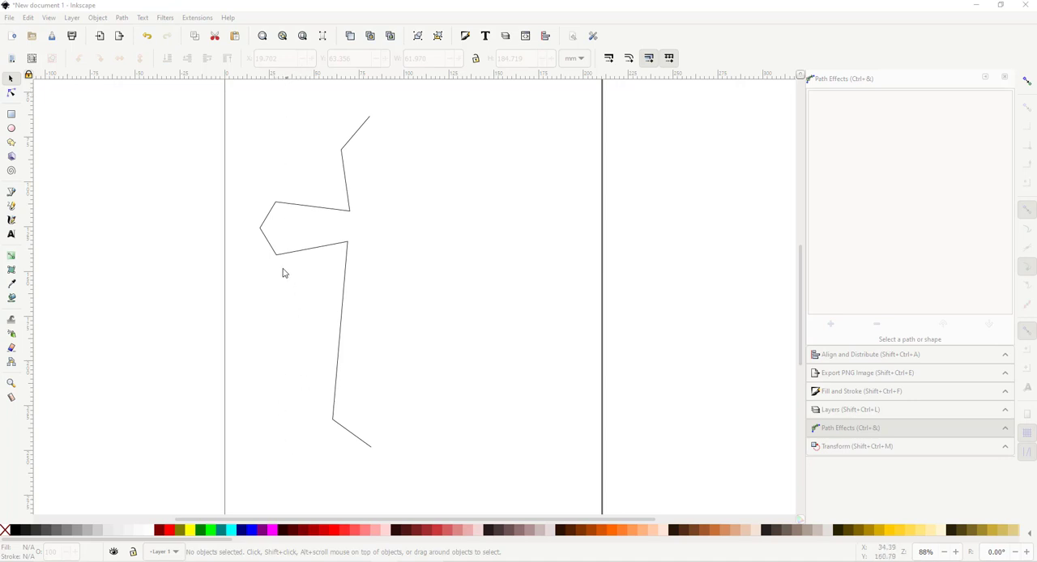
mouse_move(72, 284)
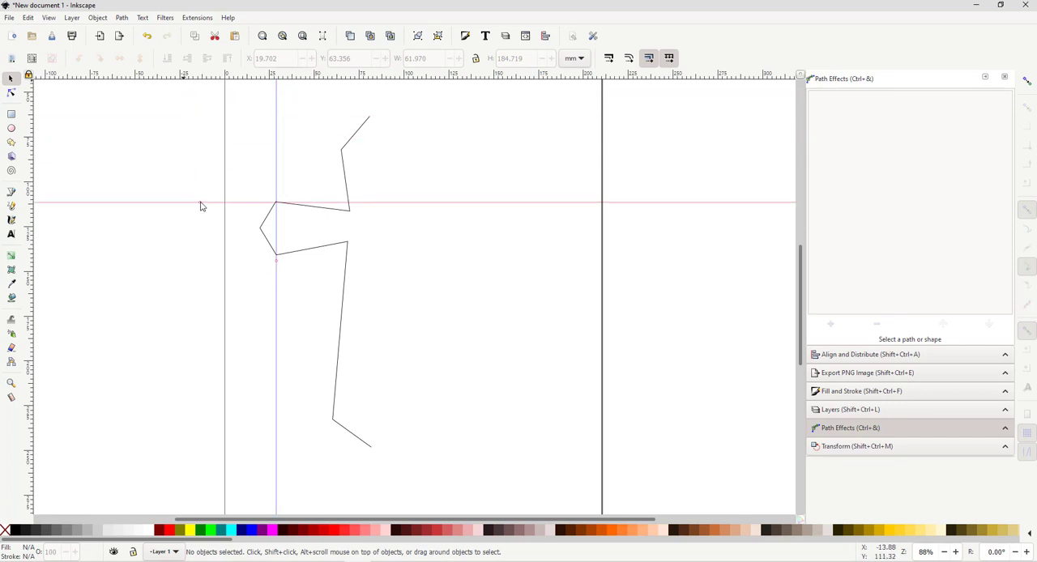
mouse_move(276, 235)
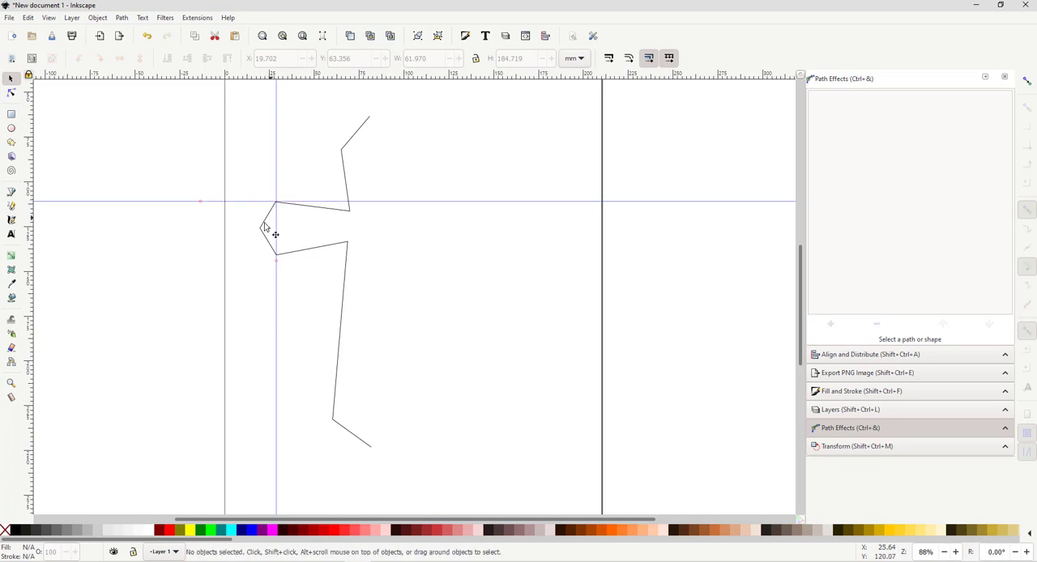
mouse_move(447, 214)
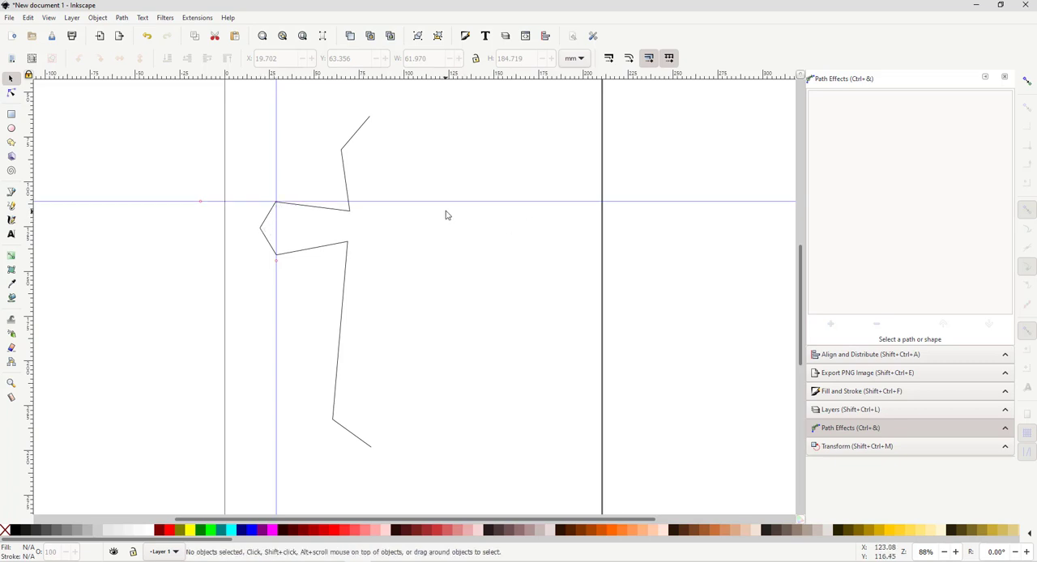
mouse_move(495, 347)
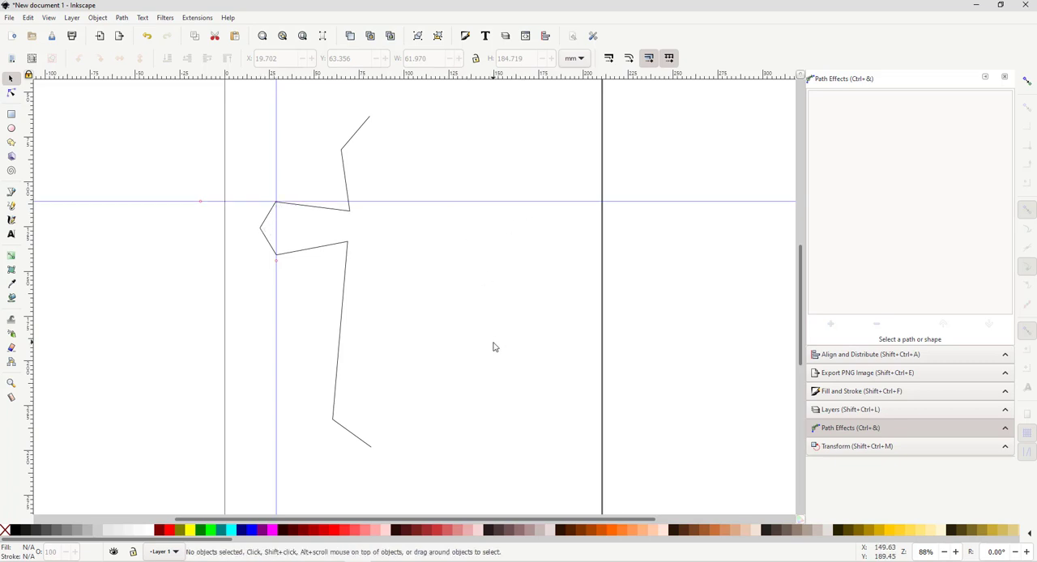
mouse_move(421, 366)
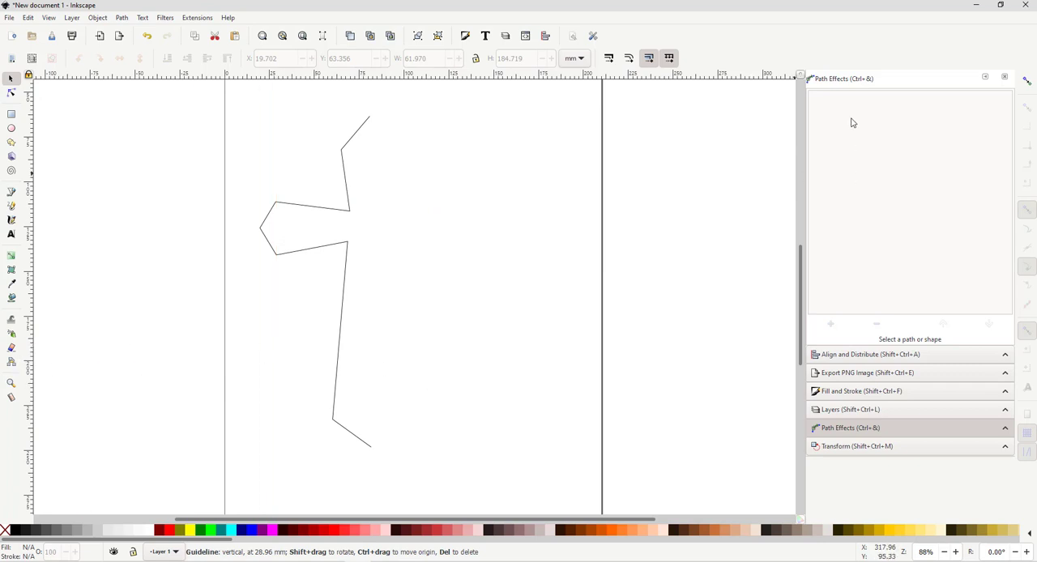
- Delete the guidelines so only the half-cross outline remains on the canvas
left_click(122, 16)
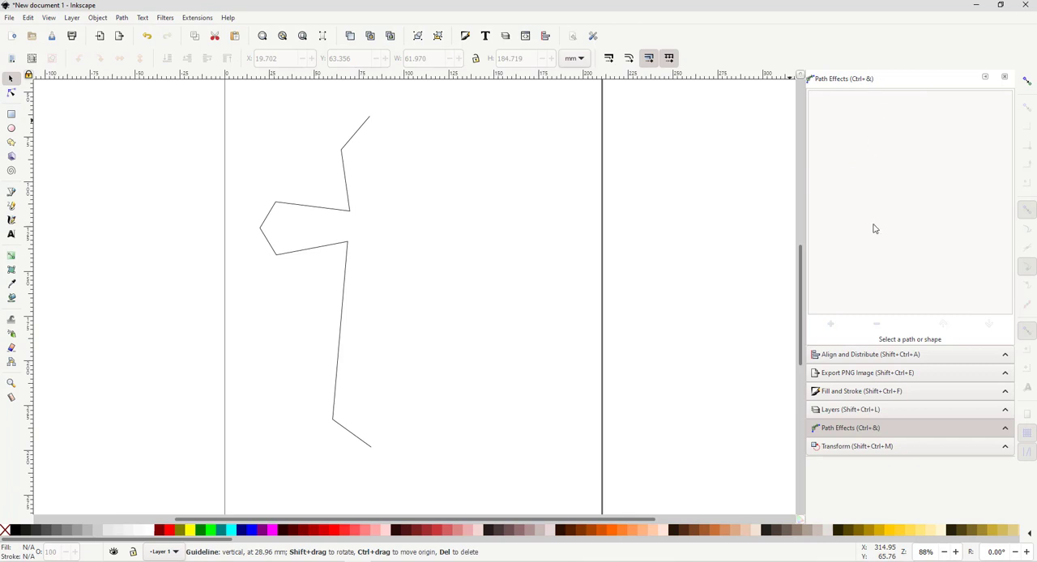
mouse_move(337, 353)
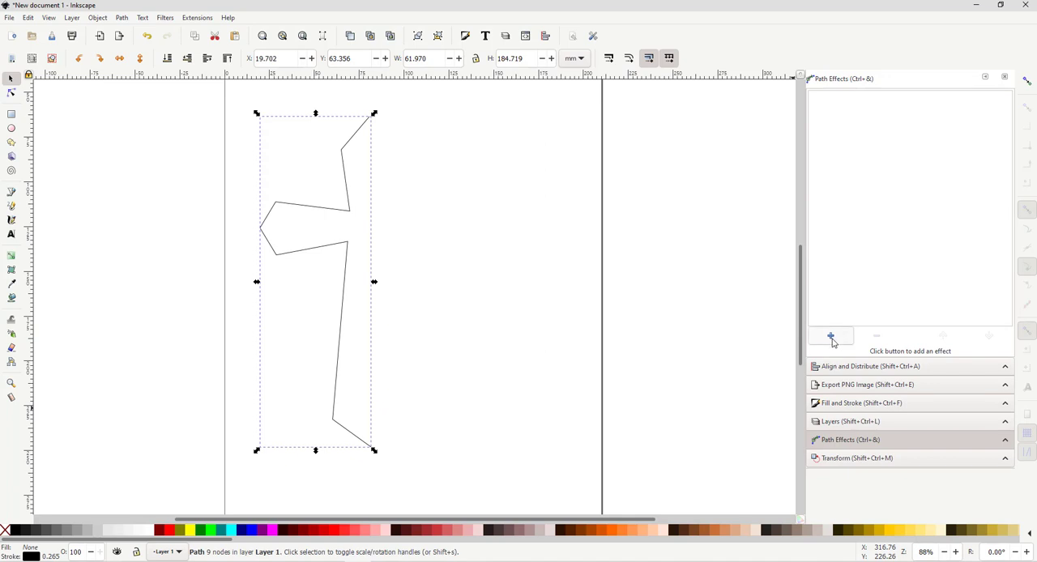
- Apply the Mirror symmetry path effect to the half cross from the effects selector
left_click(829, 337)
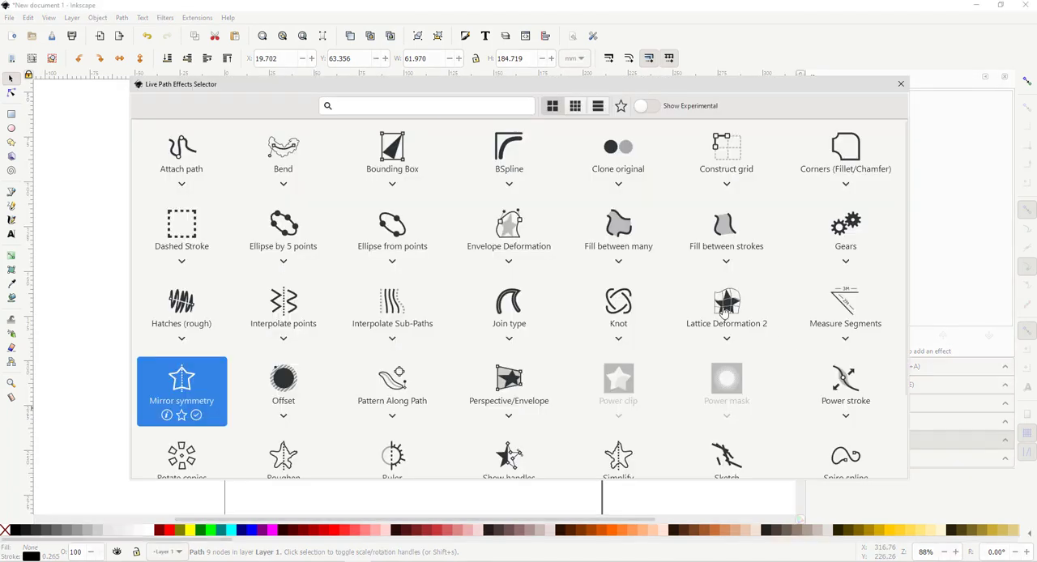
mouse_move(673, 291)
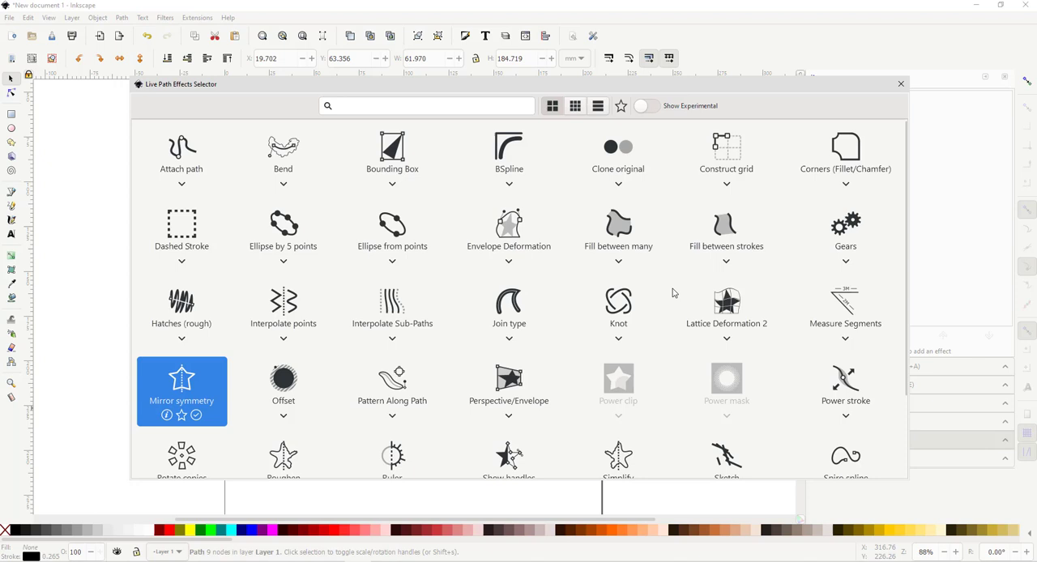
mouse_move(208, 387)
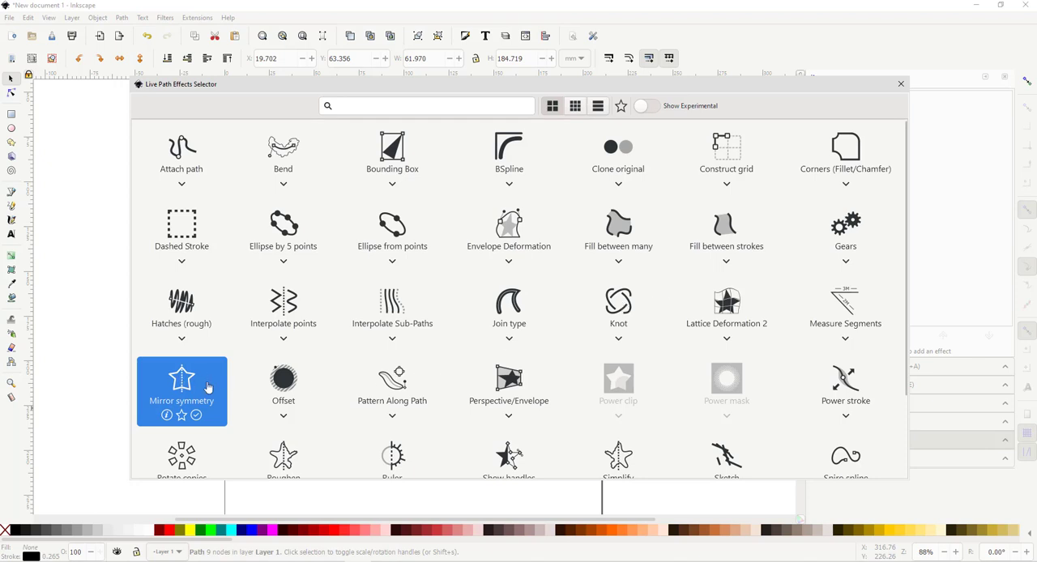
mouse_move(198, 382)
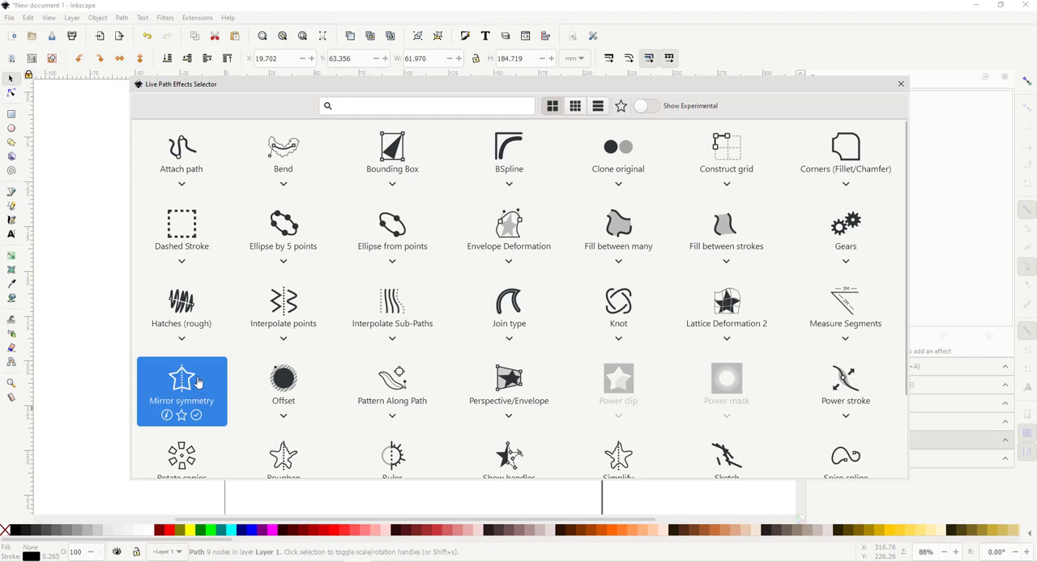
mouse_move(234, 376)
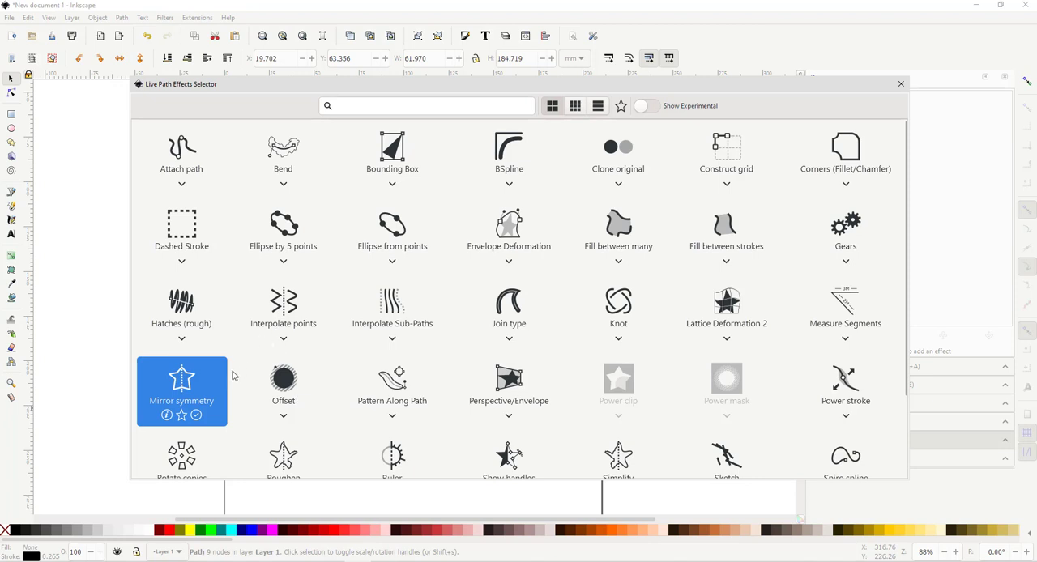
mouse_move(191, 385)
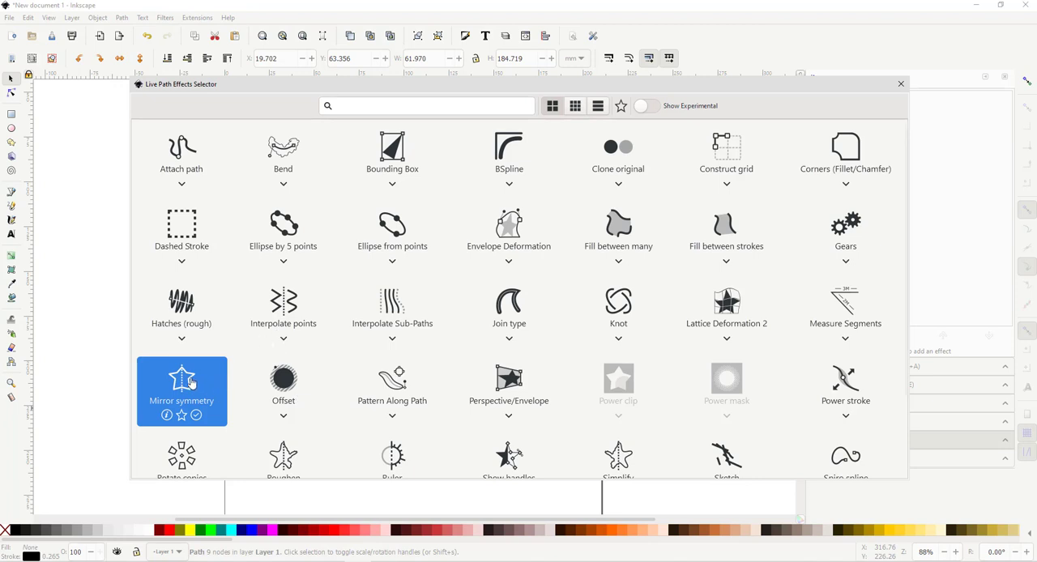
double_click(182, 379)
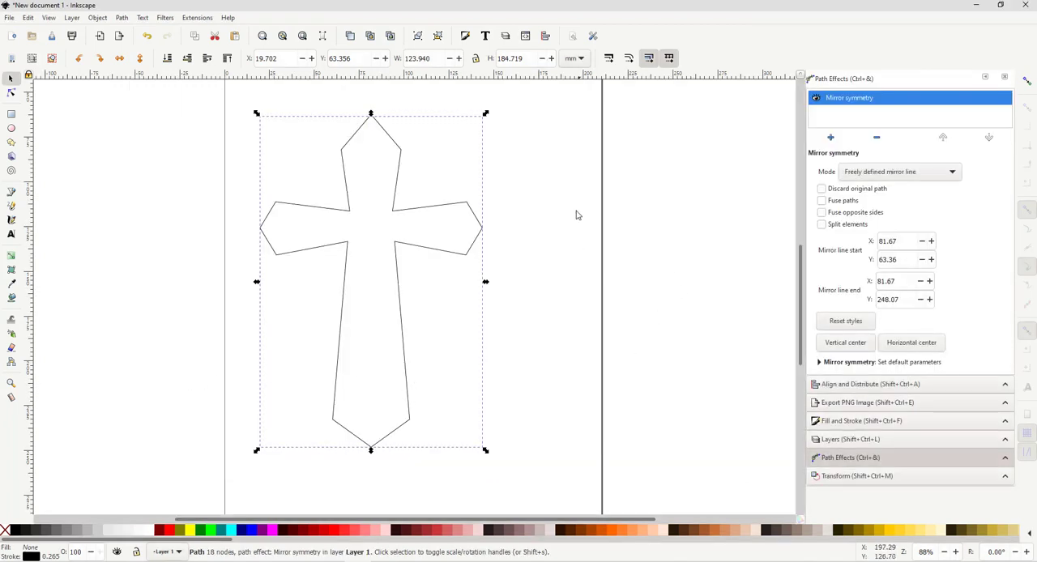
mouse_move(661, 311)
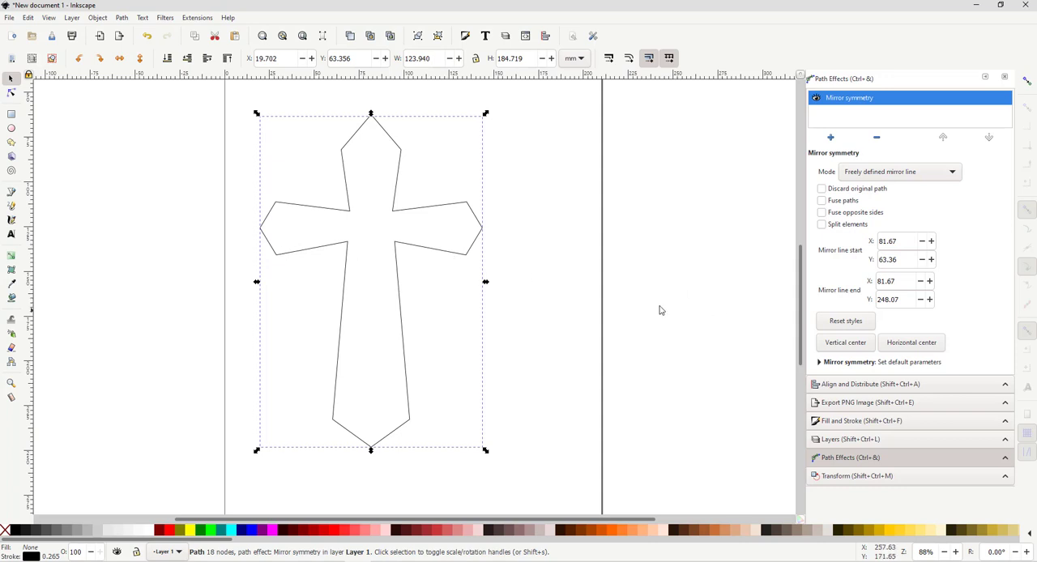
mouse_move(721, 269)
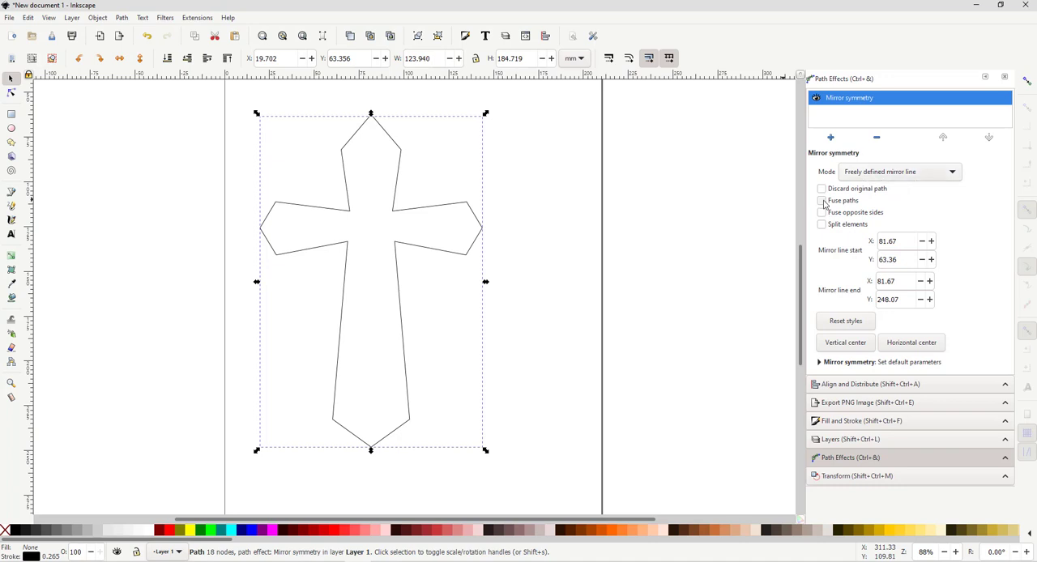
- Enable Fuse paths on the Mirror symmetry effect to join both halves
left_click(821, 201)
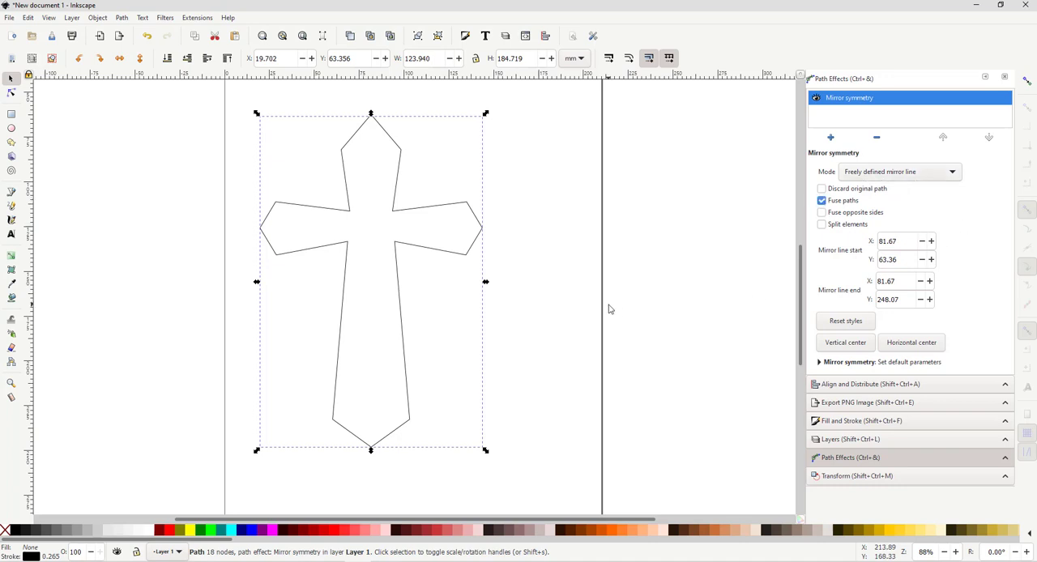
mouse_move(13, 96)
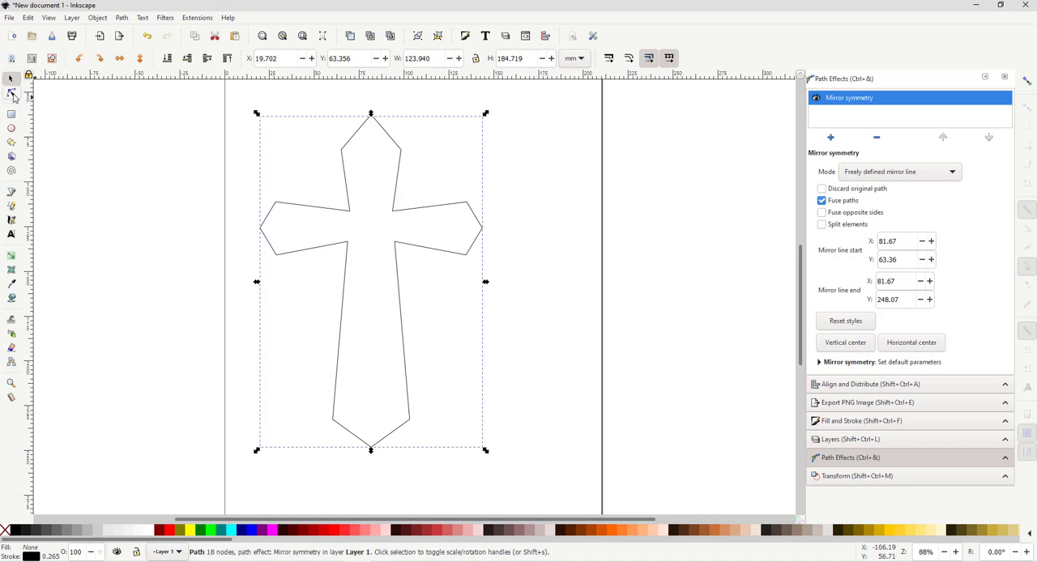
- Switch to the Node tool to show the cross's editable nodes
left_click(11, 94)
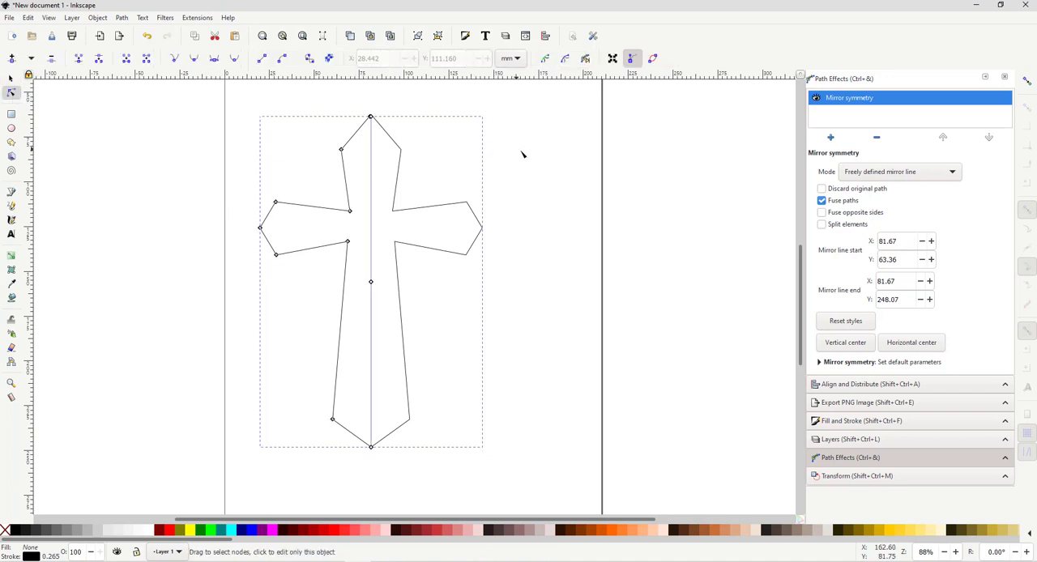
mouse_move(376, 460)
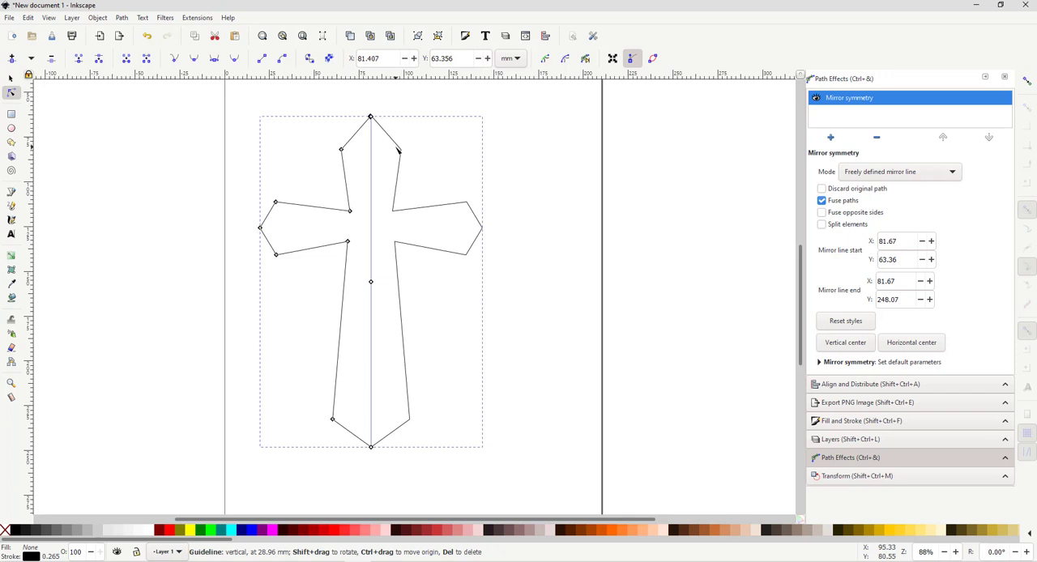
mouse_move(295, 169)
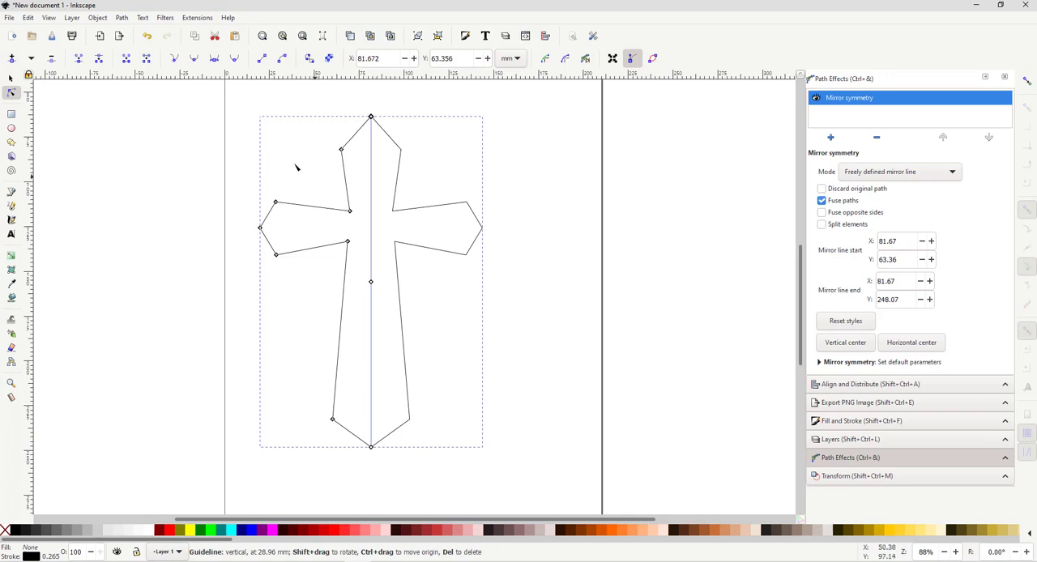
mouse_move(526, 184)
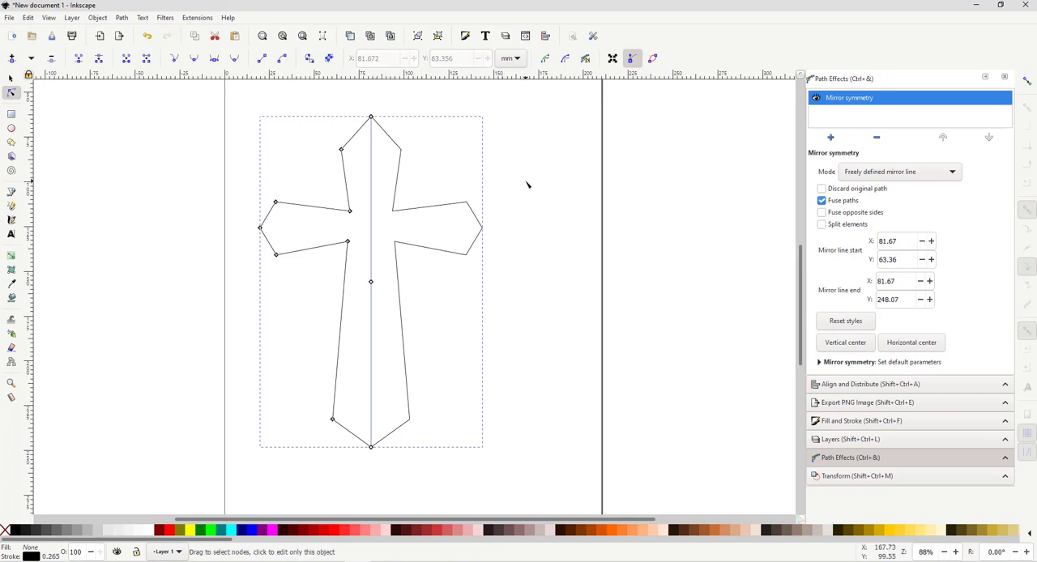
mouse_move(343, 152)
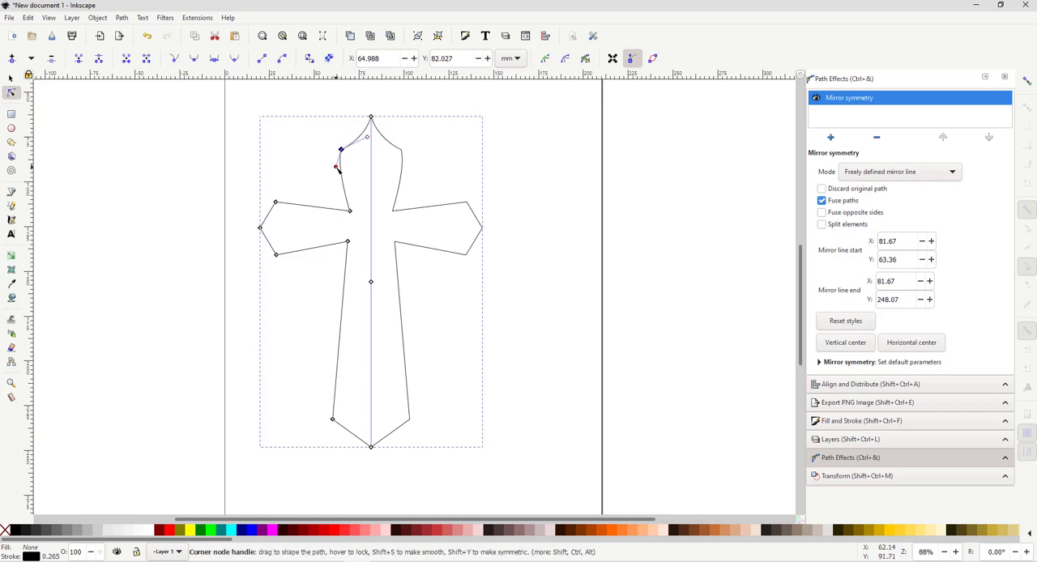
- Bend the edge of the top arm inward by dragging its node handle
left_click_drag(337, 168, 363, 175)
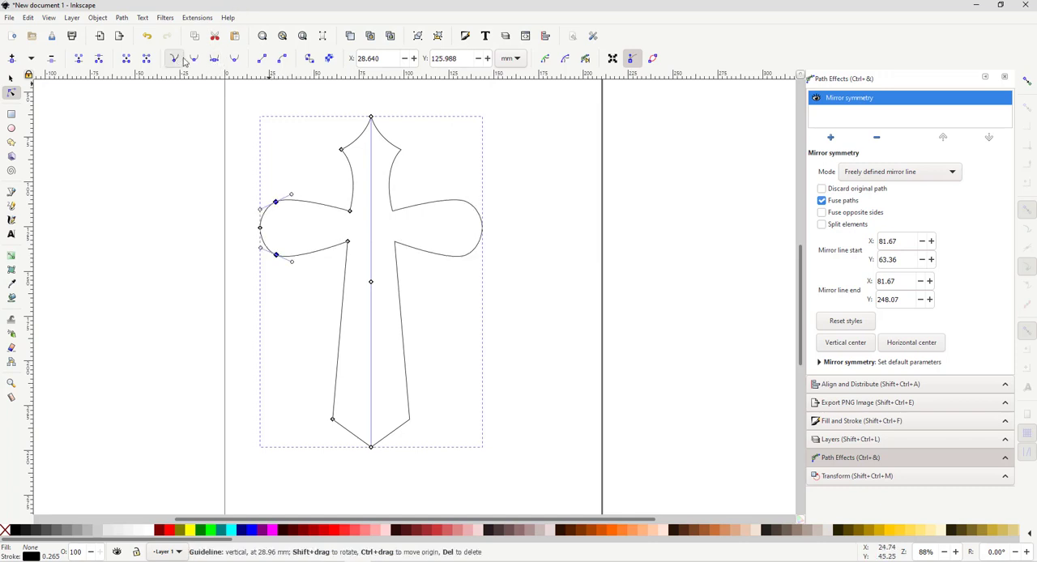
- Shape the left arm end into a curved, flared point; the right mirrors it
left_click_drag(290, 194, 316, 220)
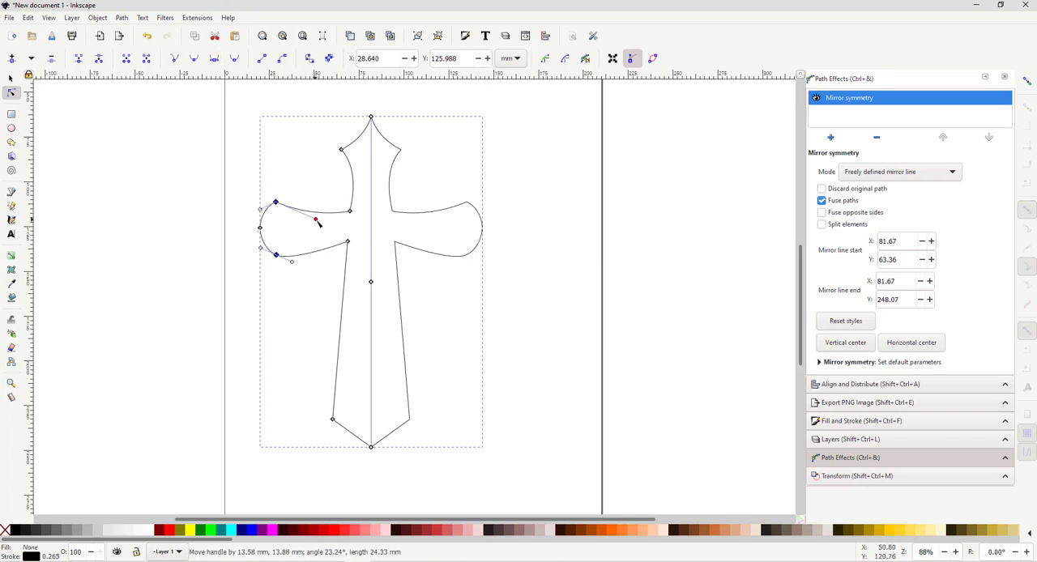
left_click_drag(316, 220, 272, 220)
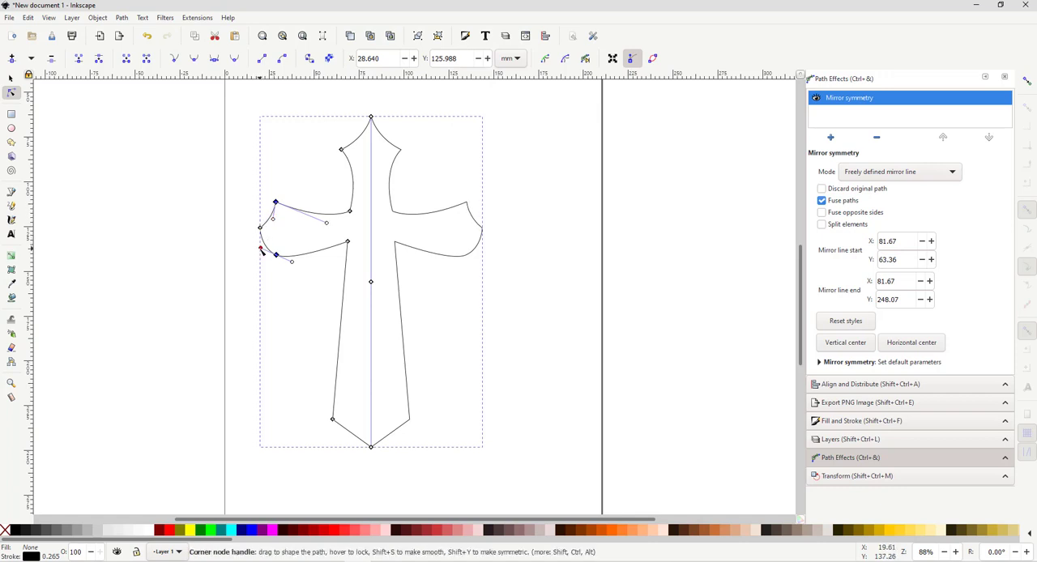
left_click_drag(261, 250, 272, 241)
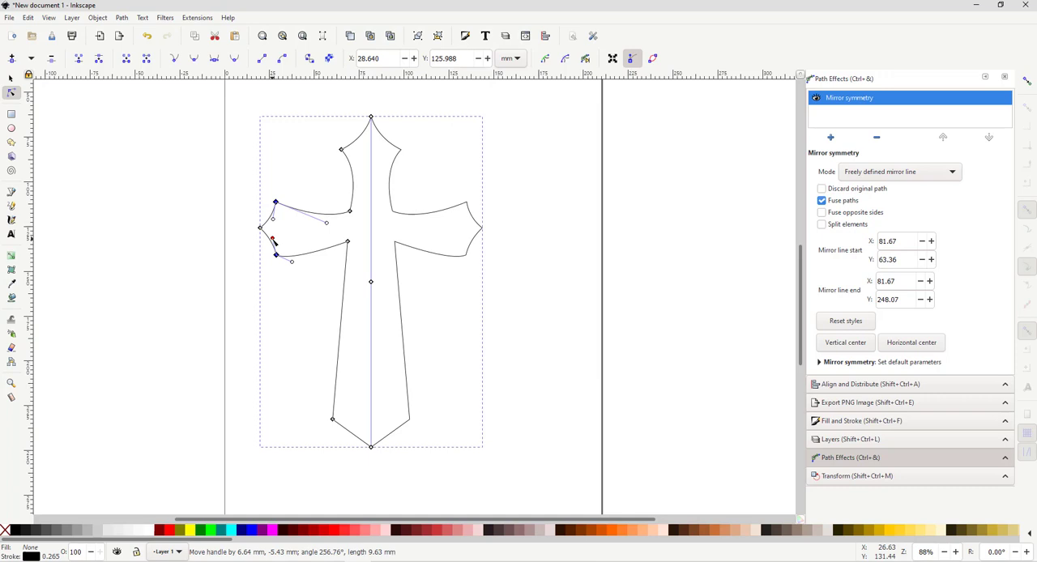
left_click_drag(272, 243, 298, 253)
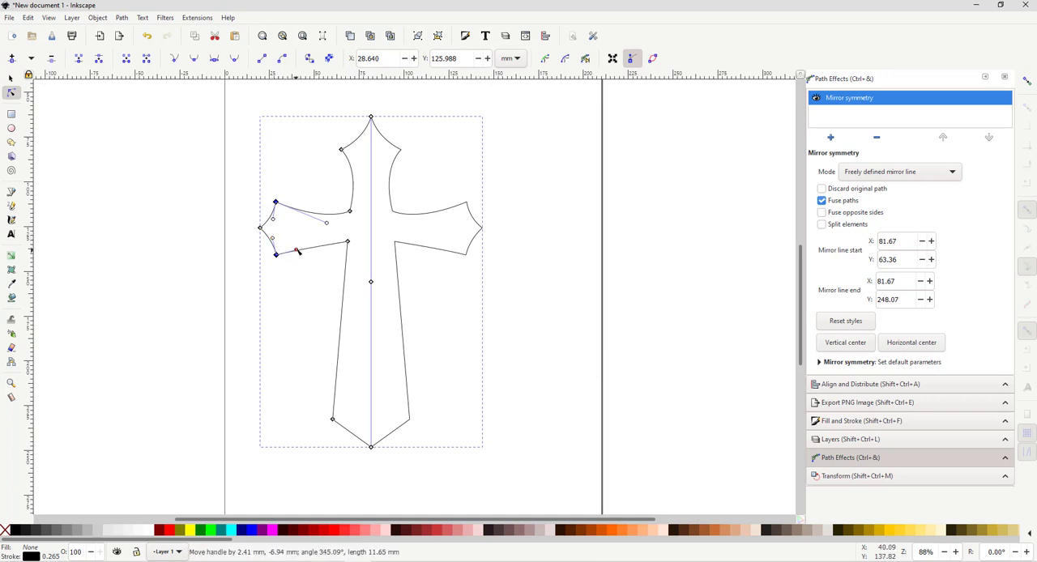
left_click_drag(295, 251, 295, 235)
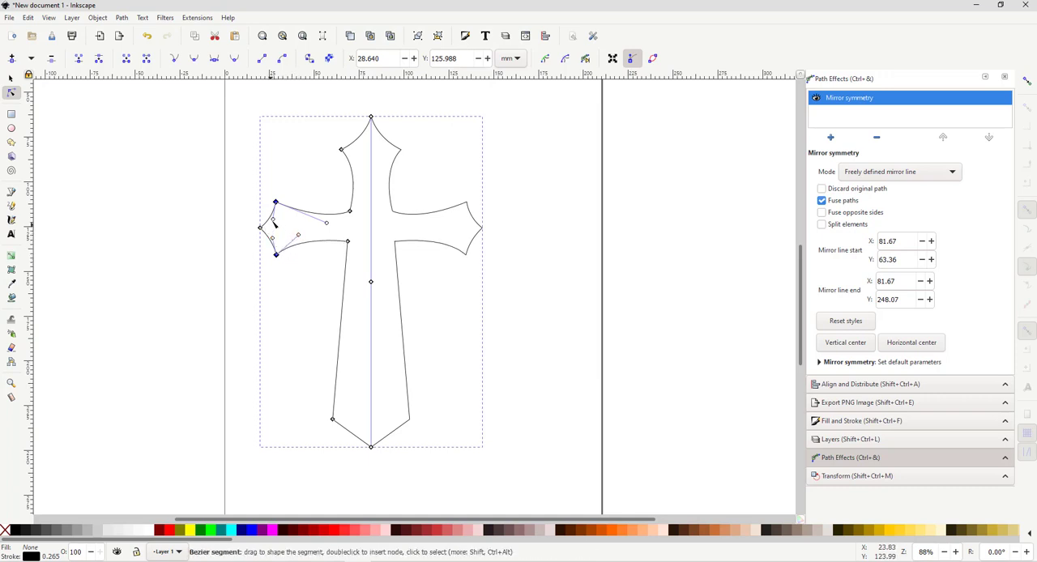
mouse_move(305, 251)
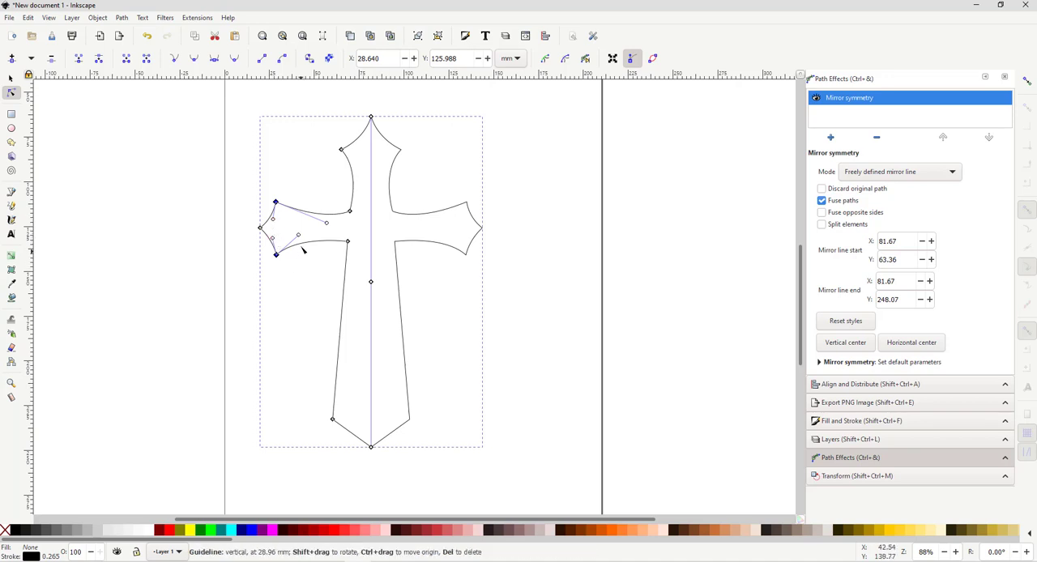
- Curve the side of the long lower arm inward
left_click_drag(327, 220, 327, 235)
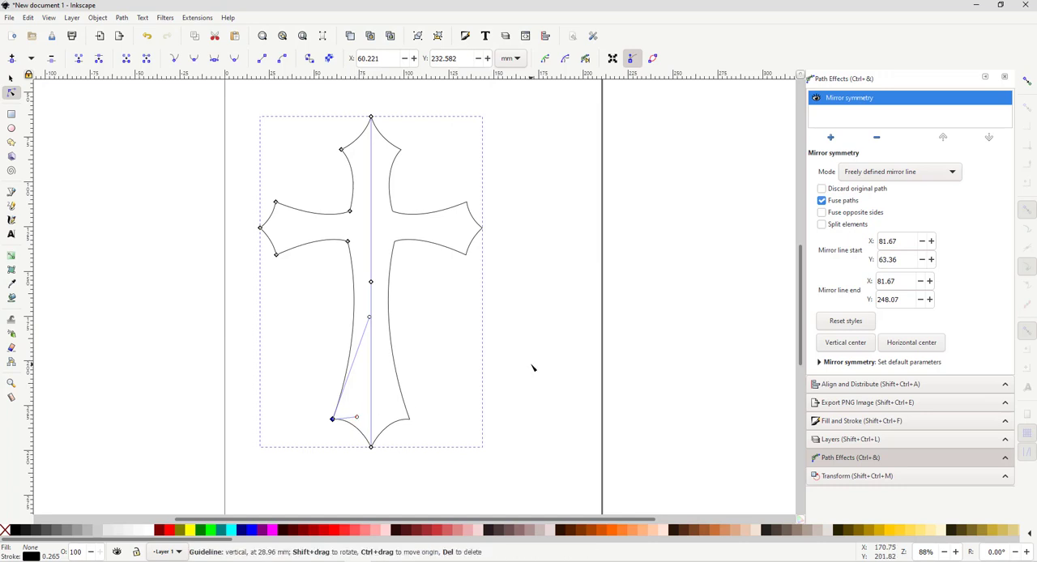
left_click(545, 204)
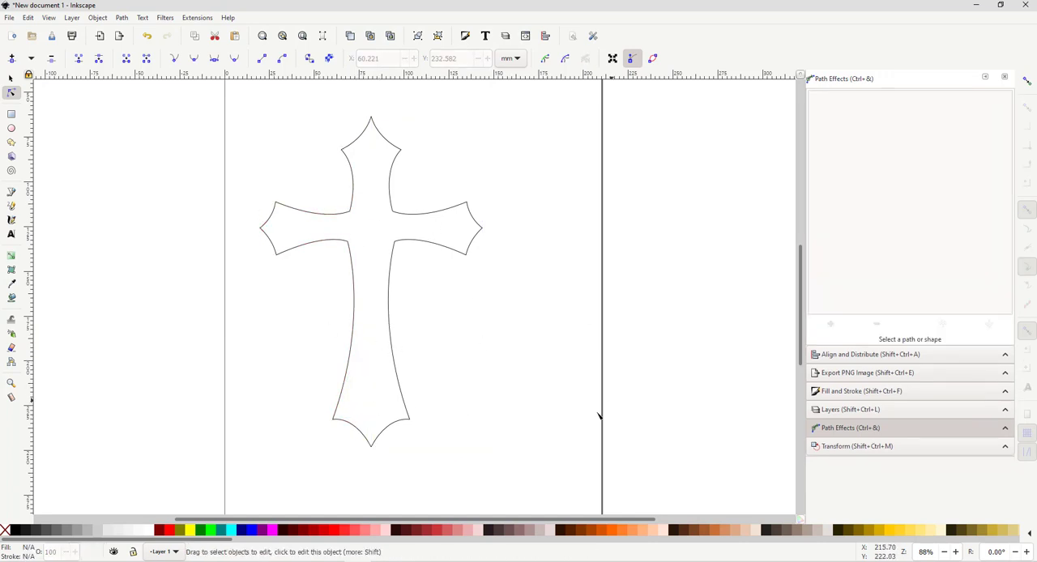
mouse_move(359, 267)
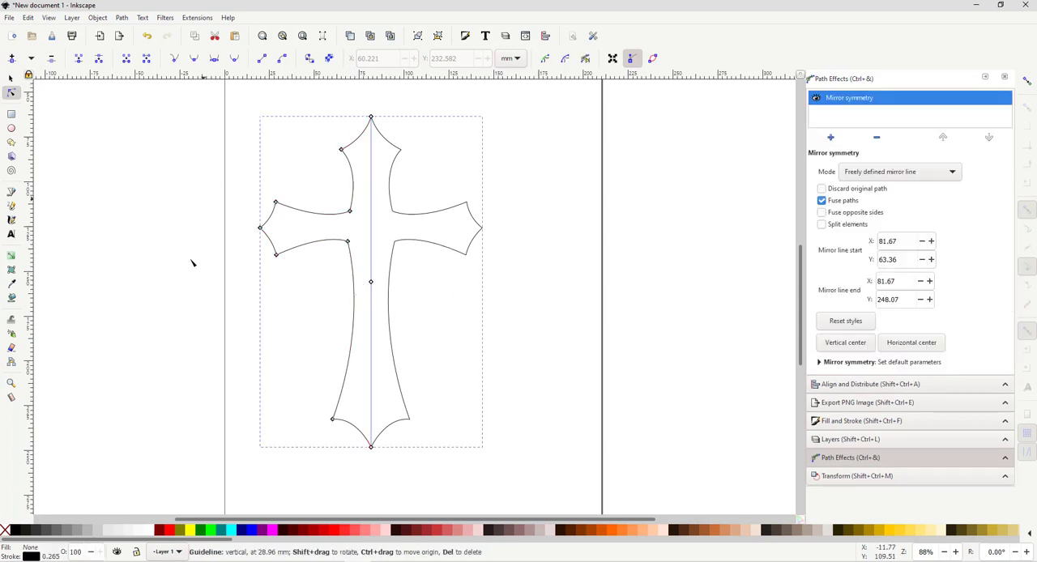
mouse_move(268, 107)
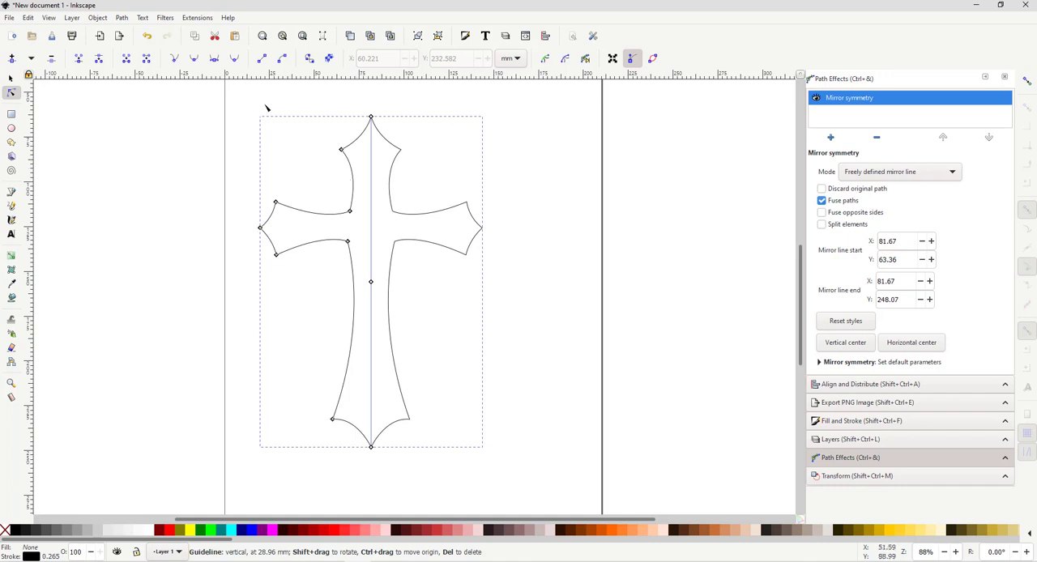
left_click(122, 16)
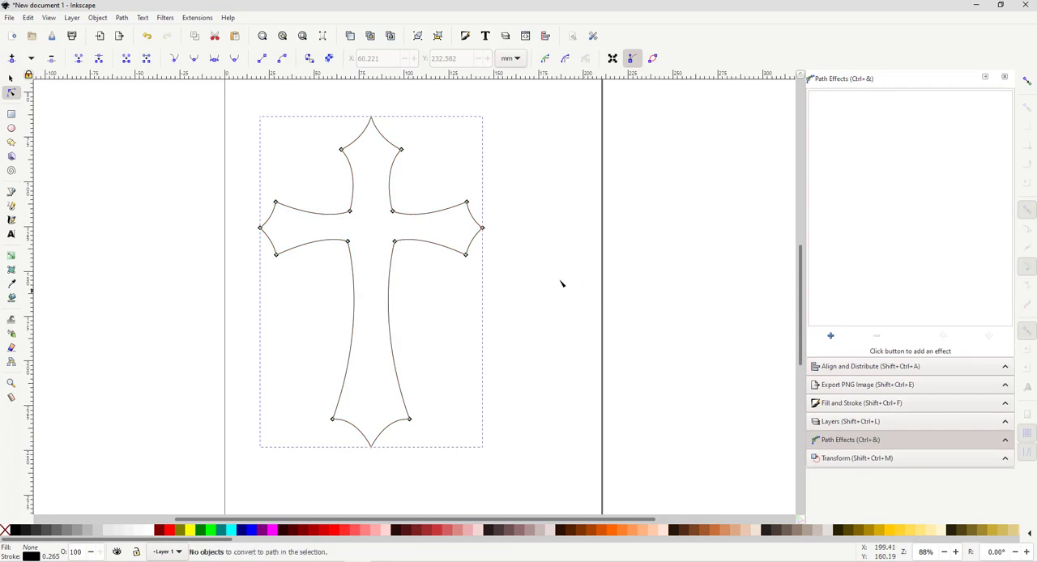
left_click_drag(463, 252, 489, 282)
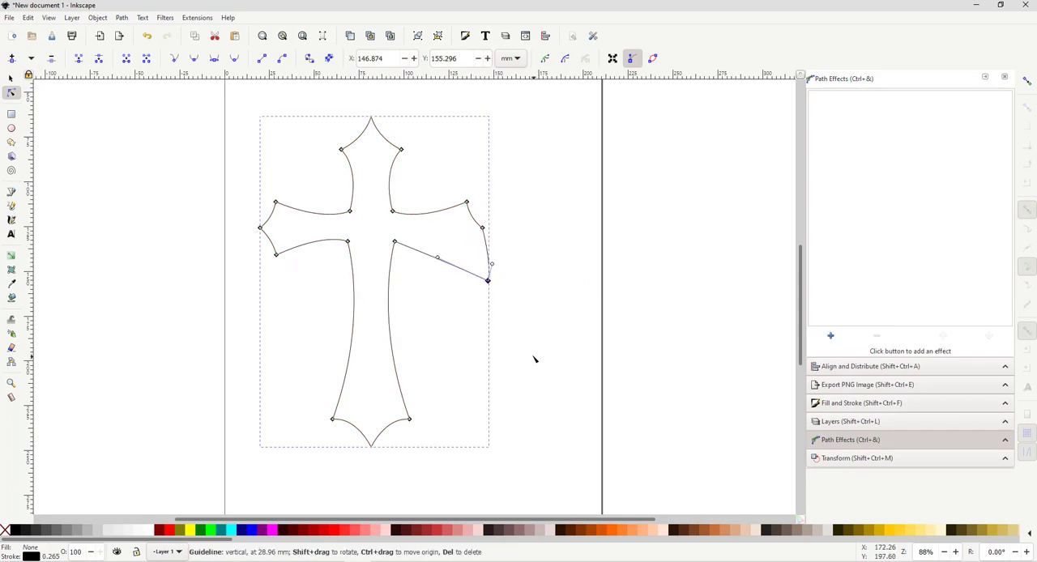
left_click(829, 335)
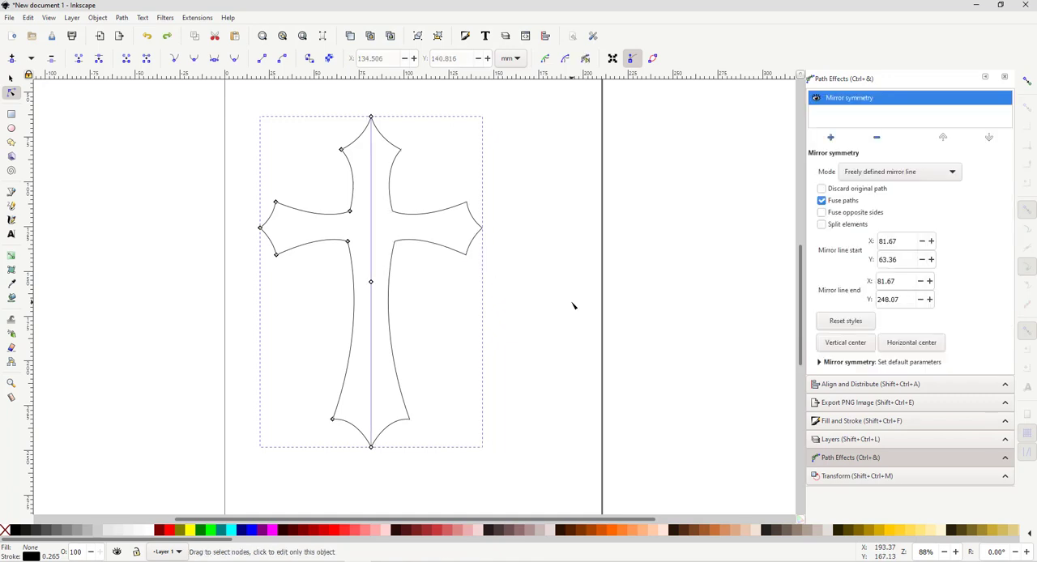
mouse_move(489, 236)
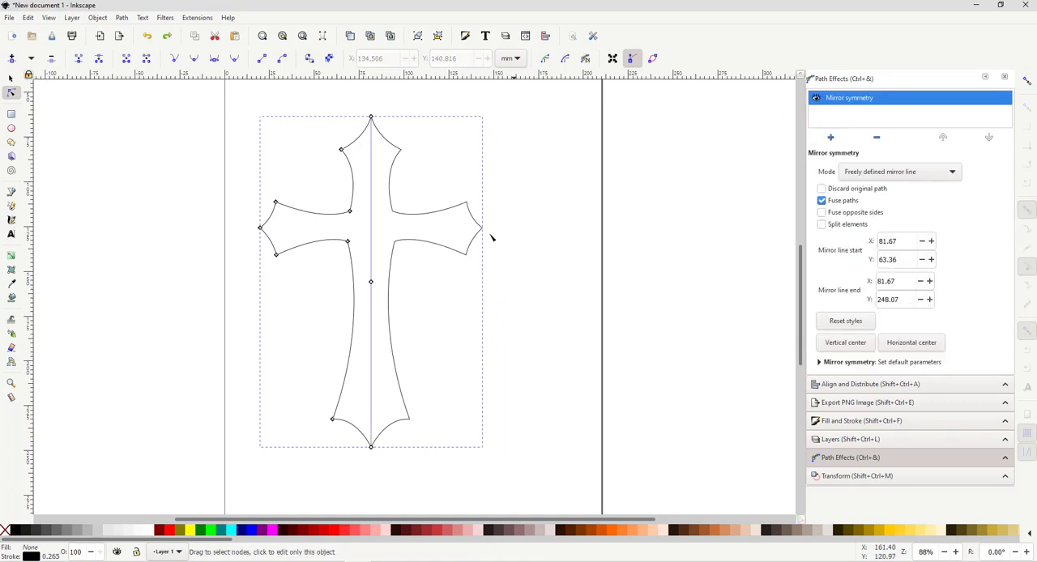
mouse_move(525, 291)
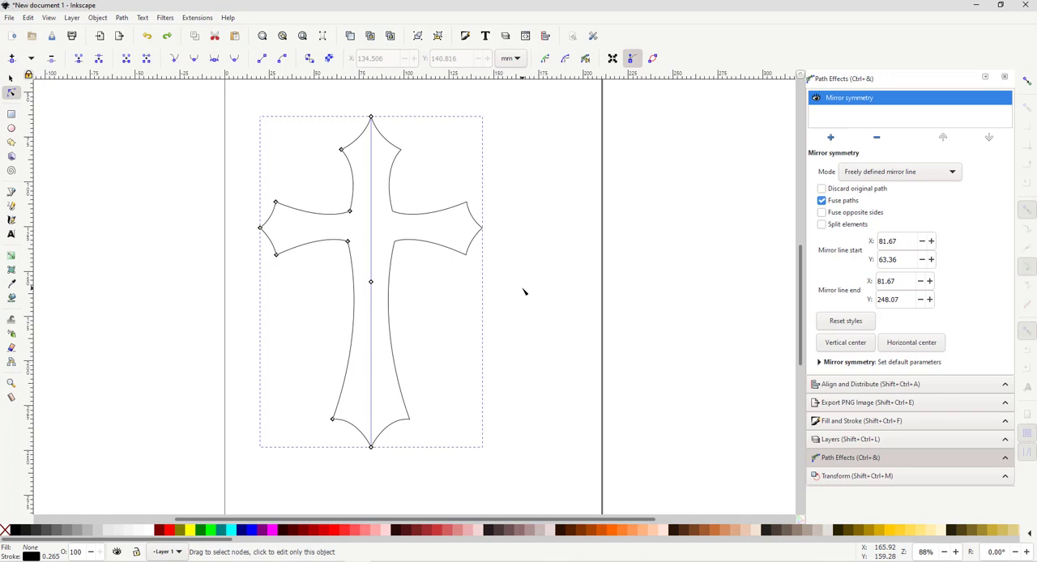
mouse_move(304, 193)
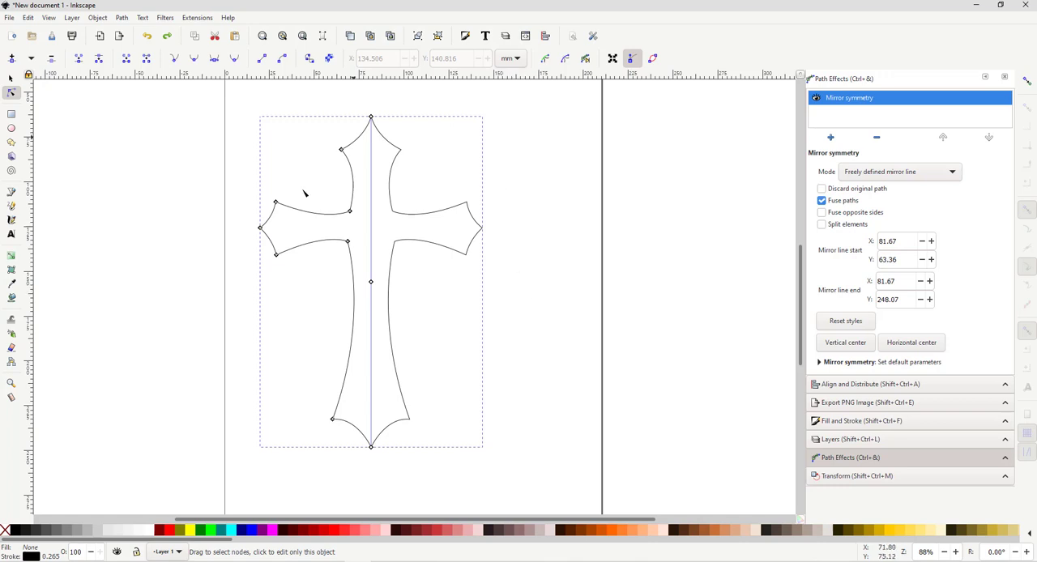
mouse_move(667, 366)
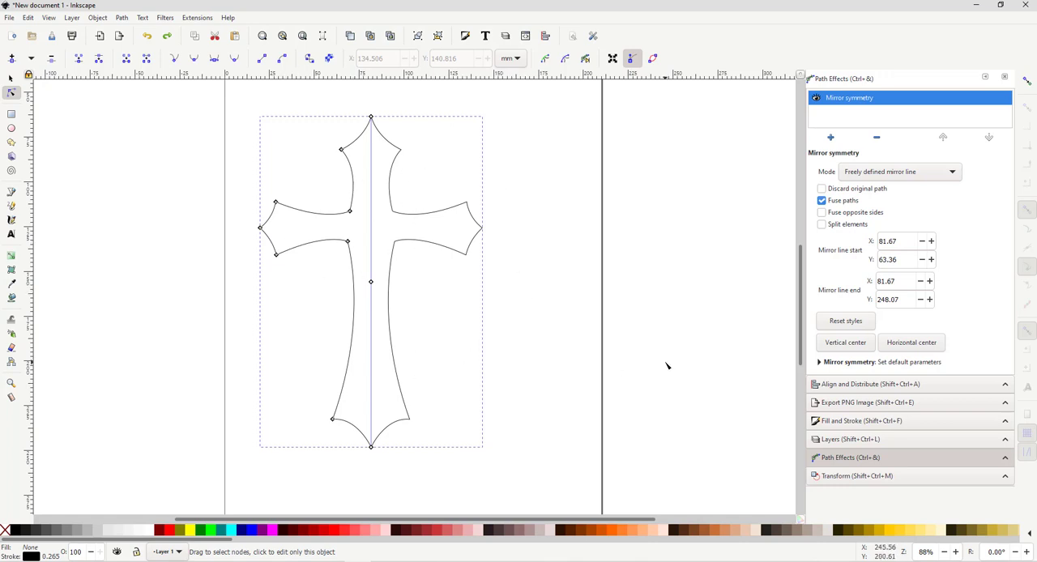
mouse_move(580, 358)
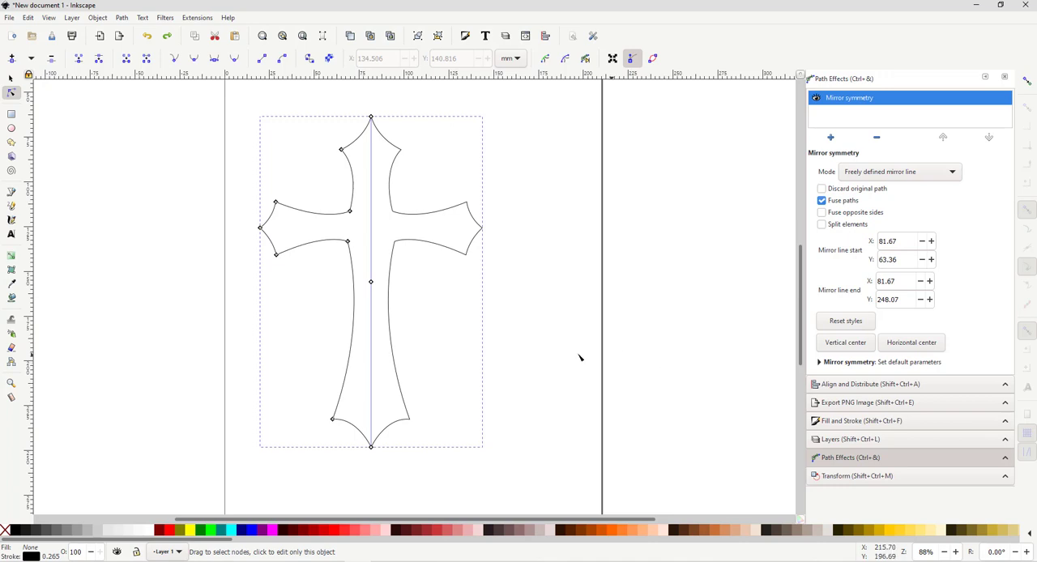
mouse_move(531, 324)
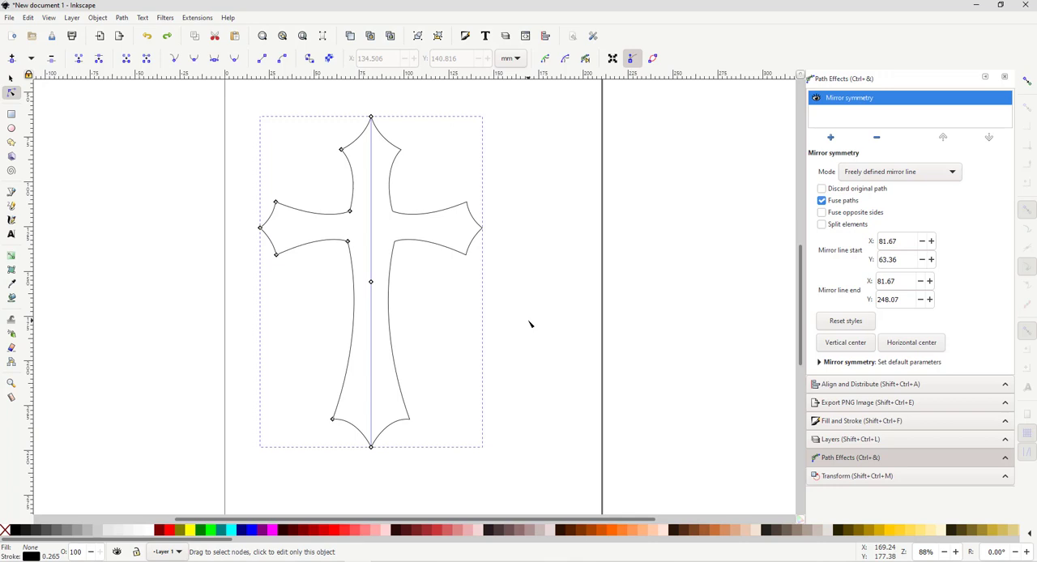
mouse_move(567, 405)
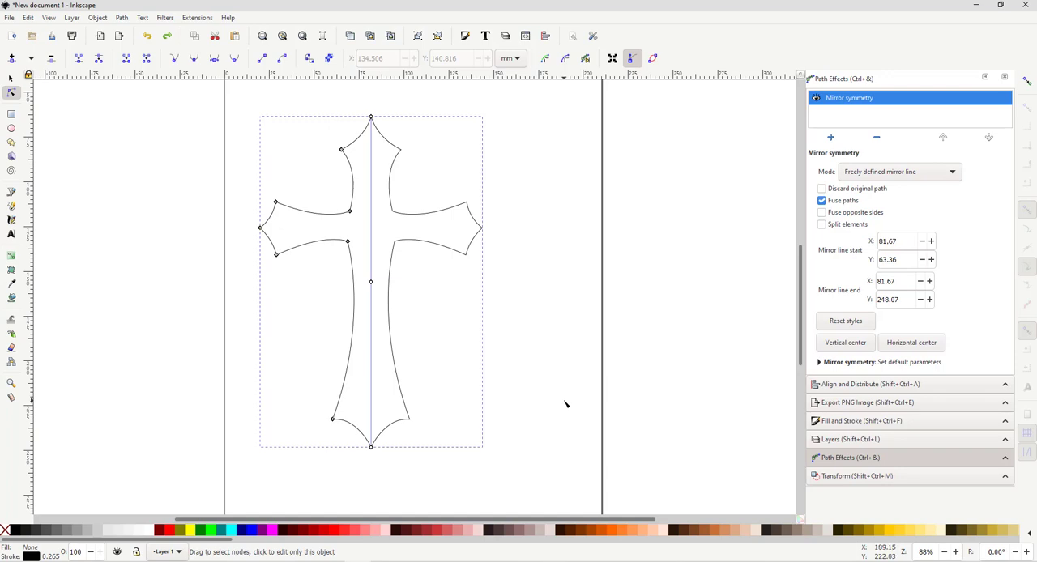